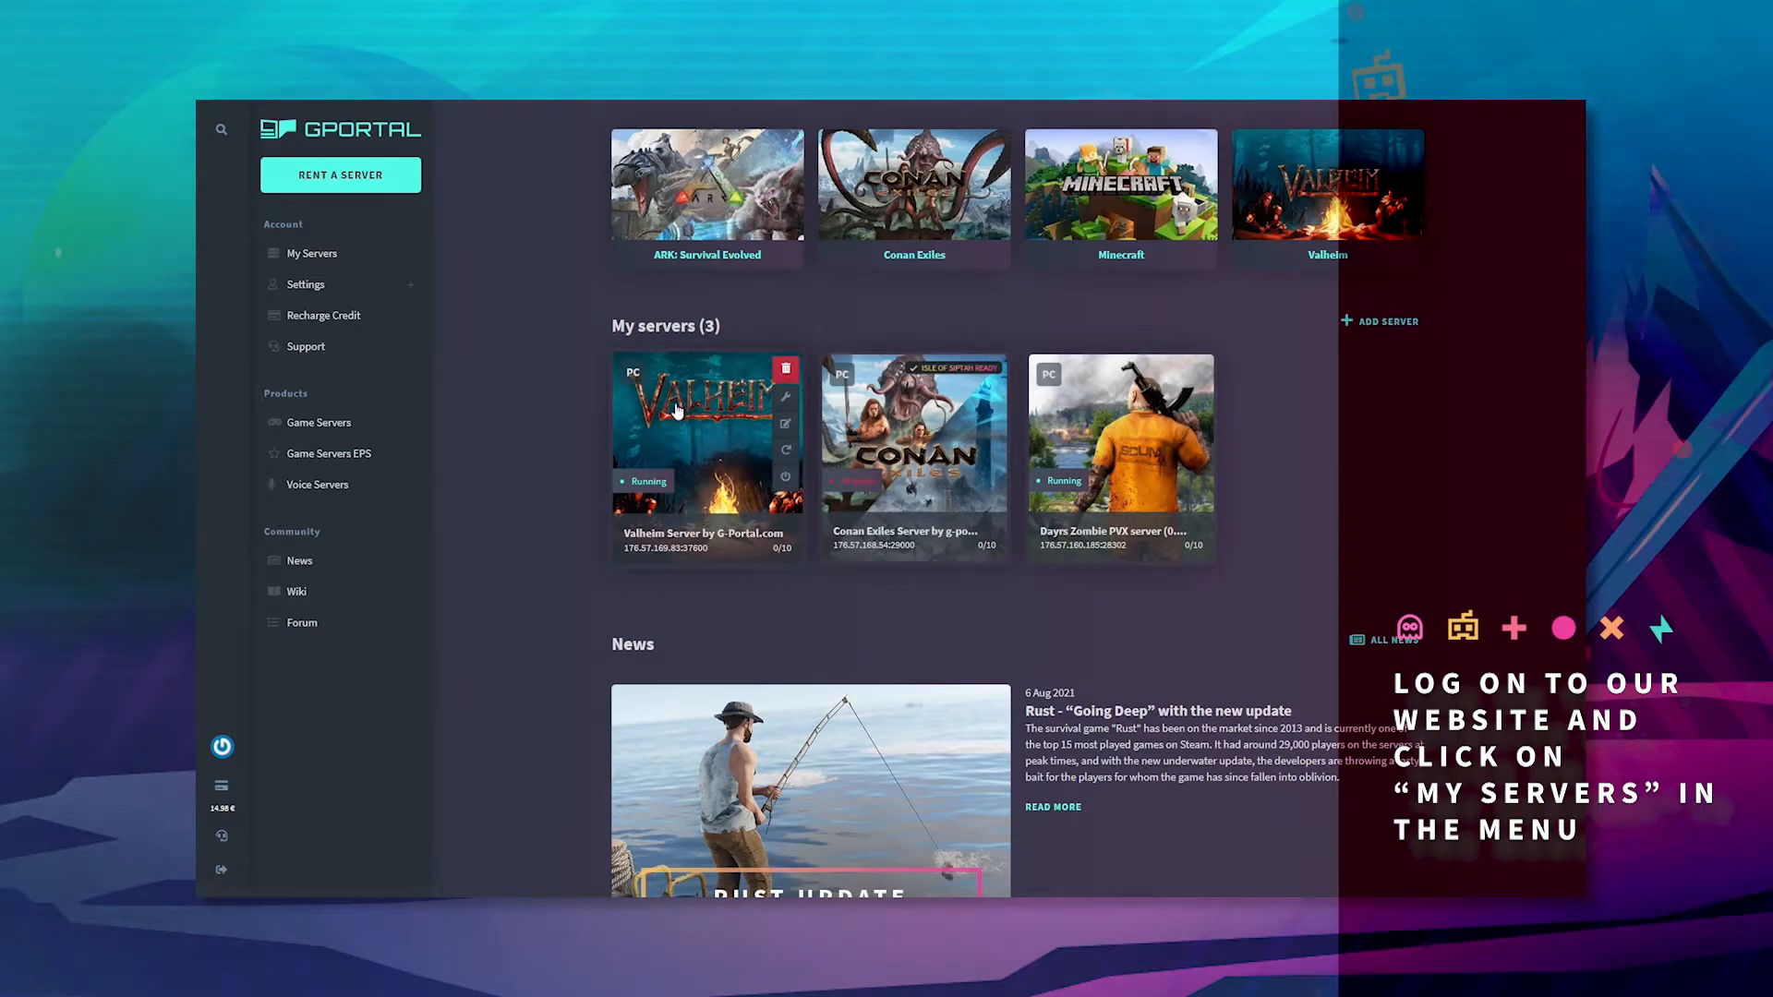
Reach the Valheim server's Backup page under Administration, which lists no backups yet.
{"action": "left_click", "coordinate": [705, 430]}
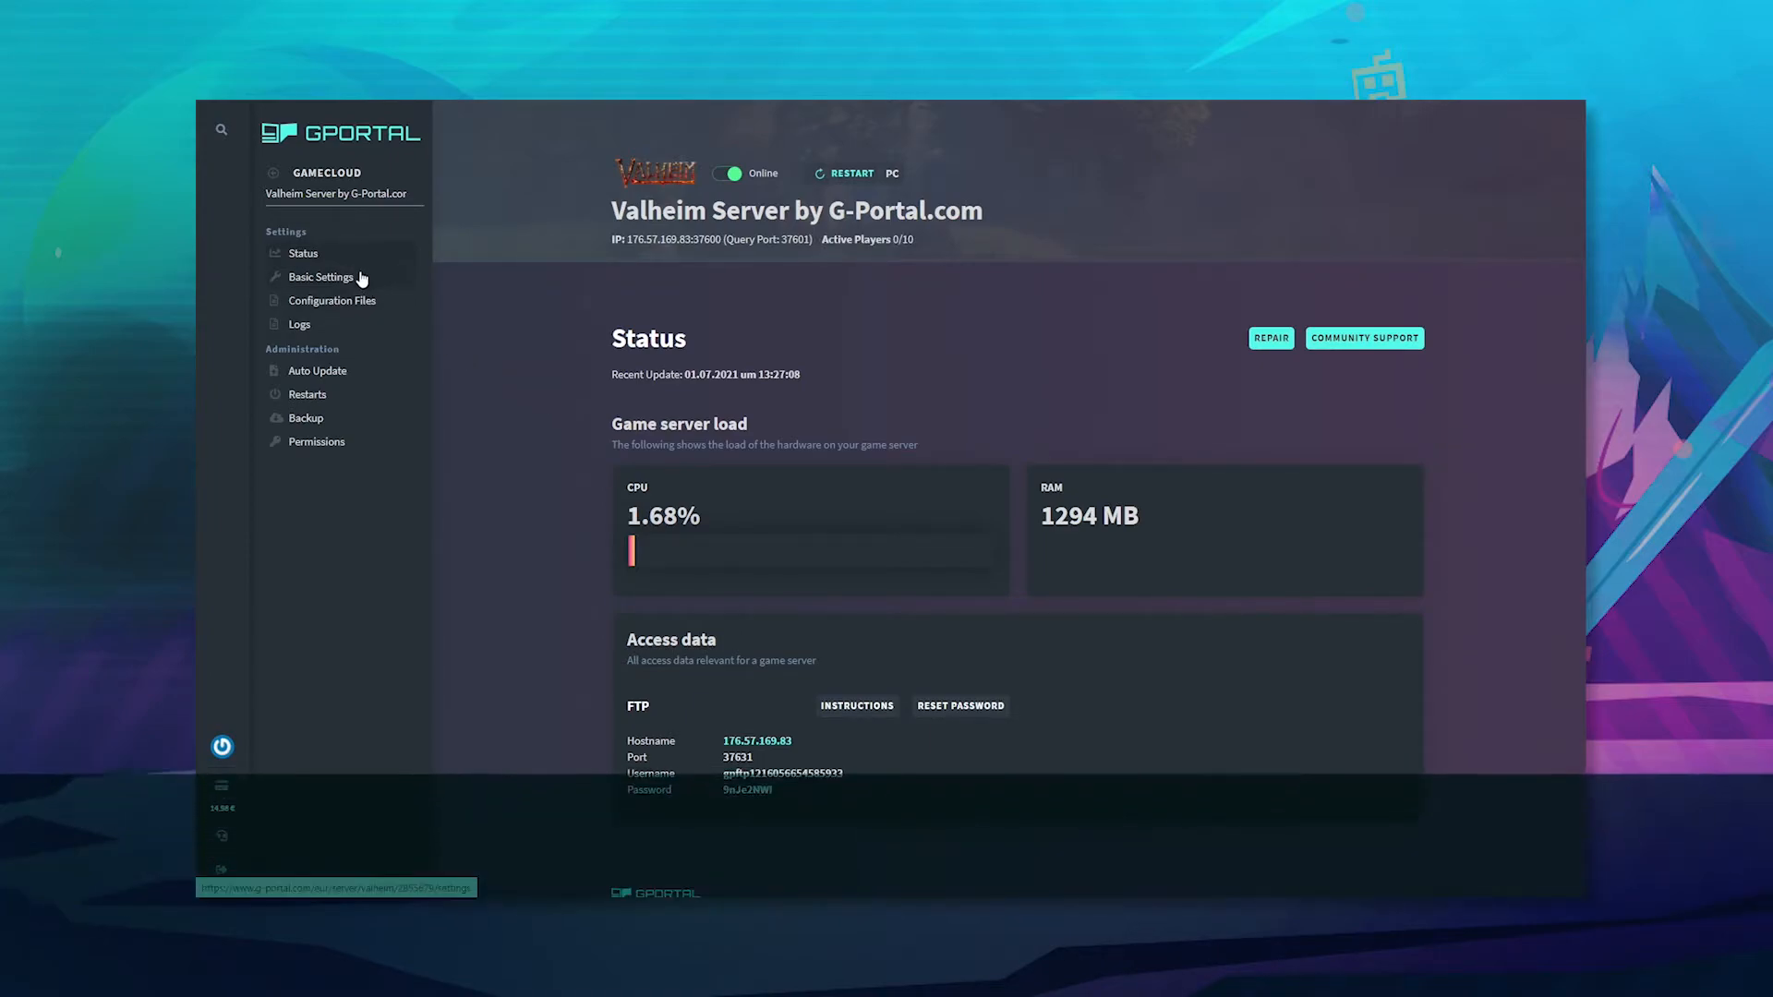
{"action": "left_click", "coordinate": [305, 418]}
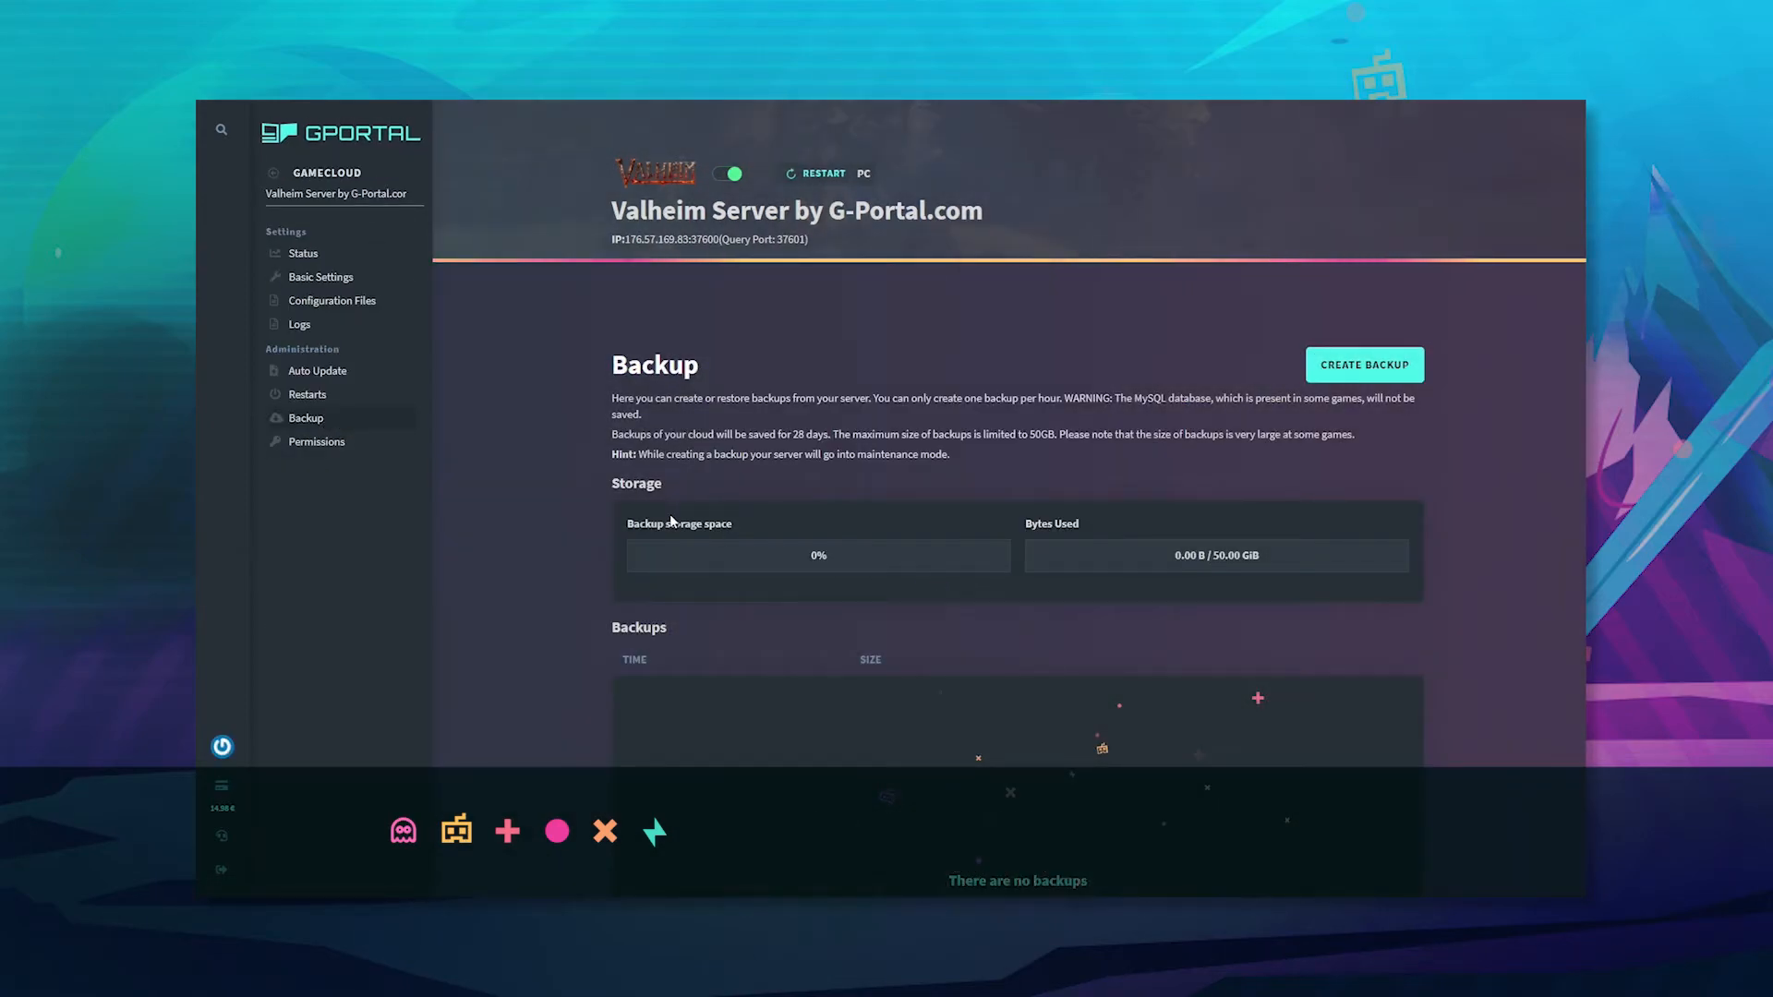
{"action": "left_click", "coordinate": [1363, 364]}
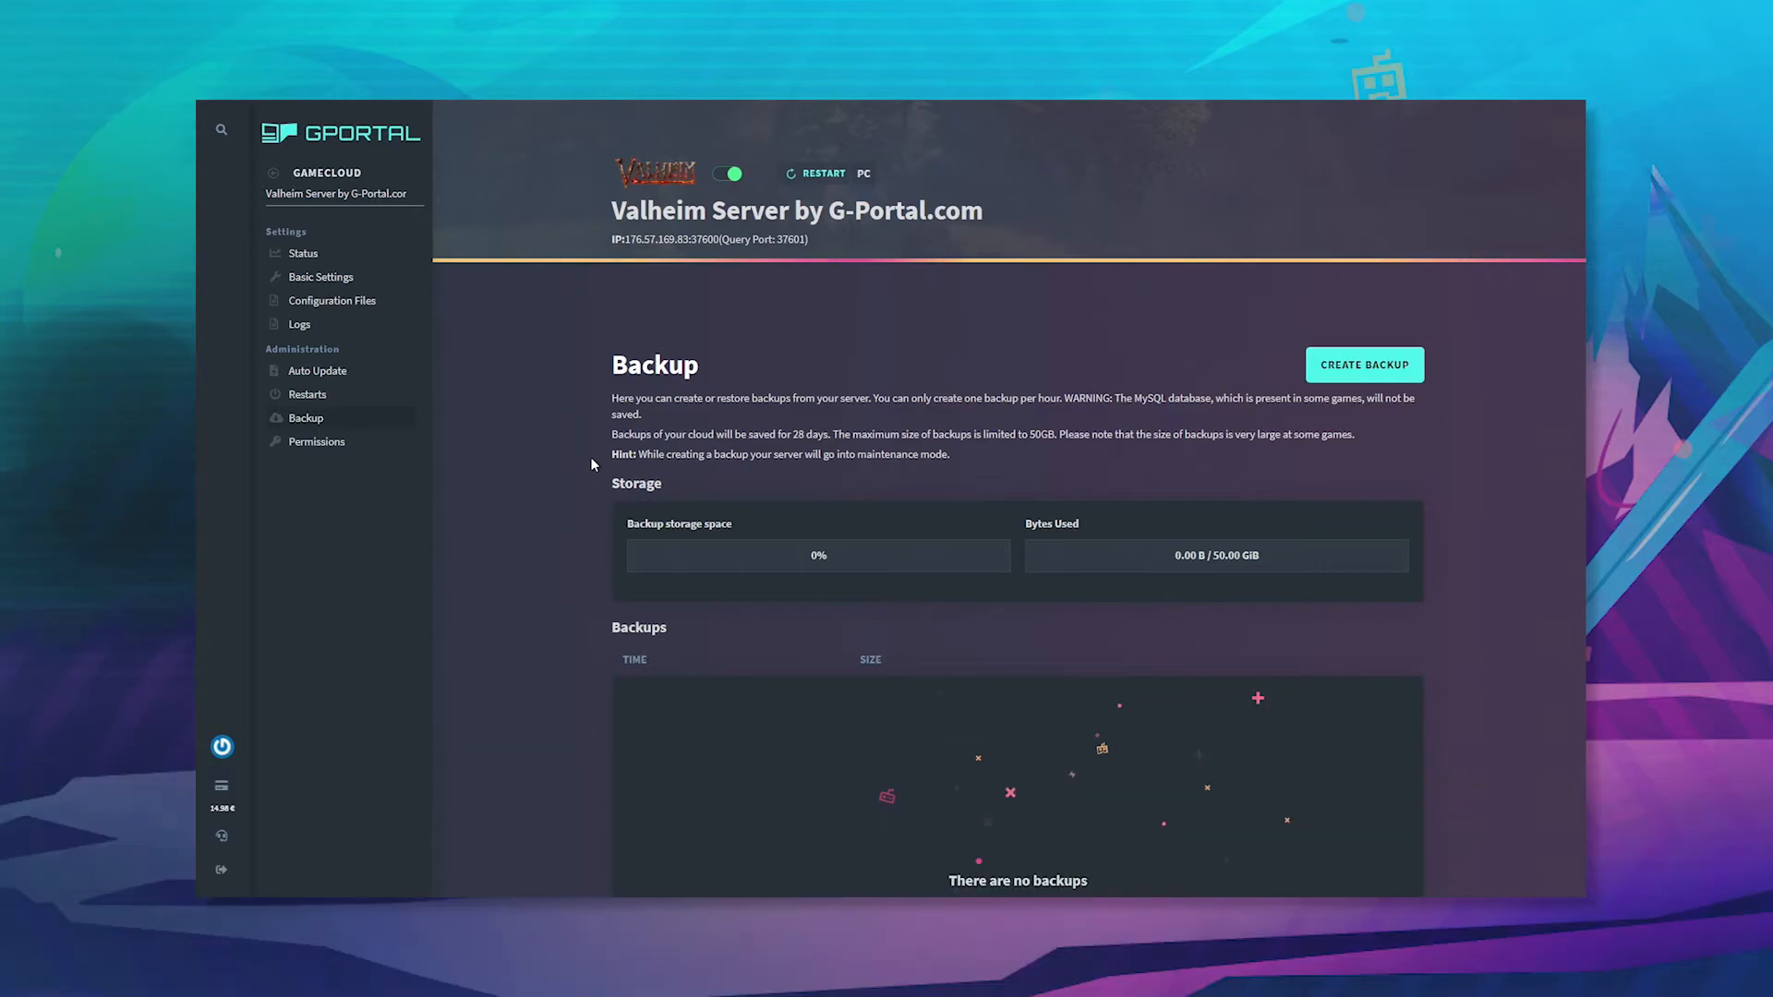
Create a new backup and get the 'Done – Backup created!' notification.
{"action": "left_click", "coordinate": [1363, 364]}
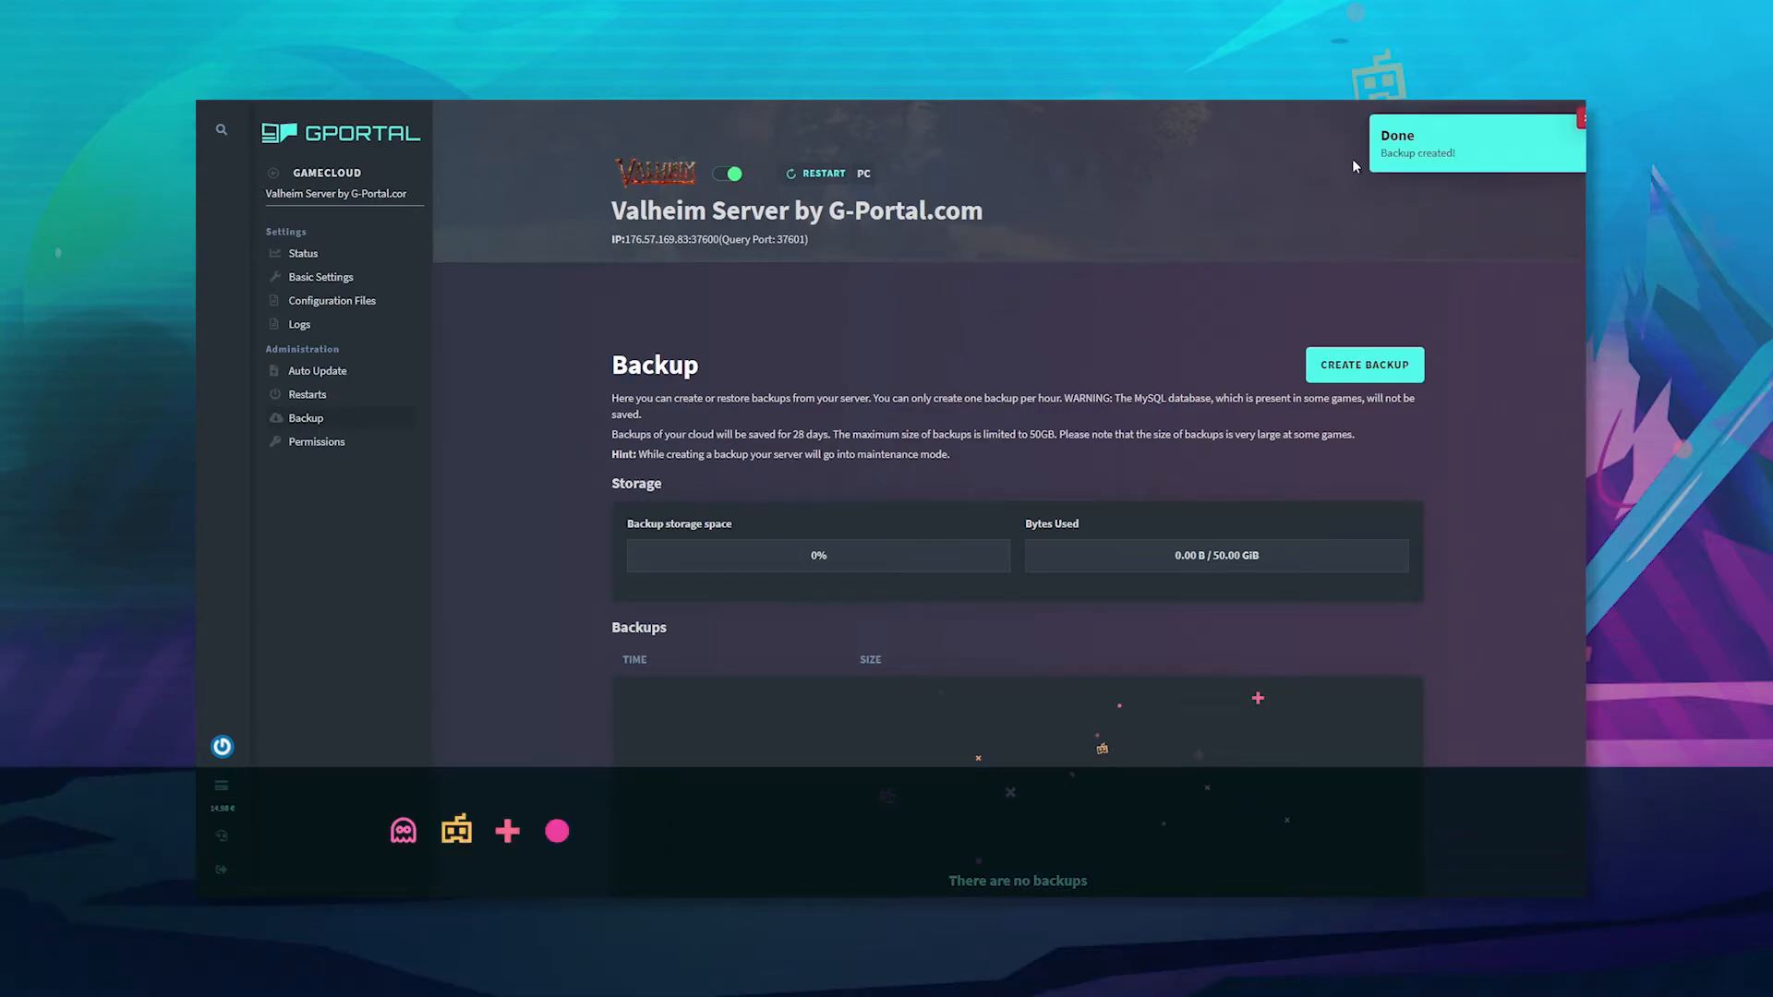